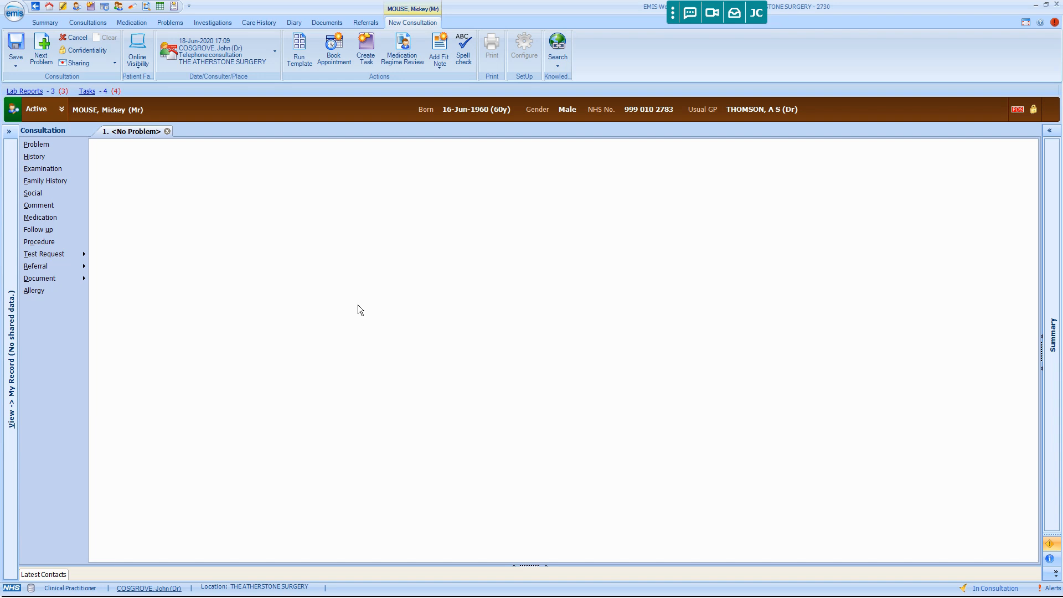
pyautogui.moveTo(479, 244)
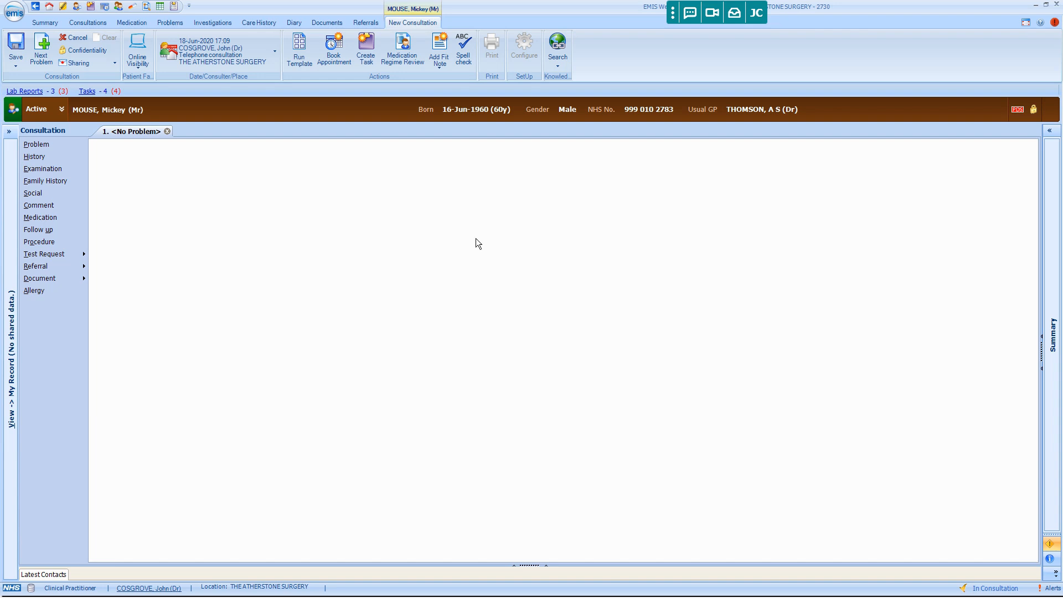
pyautogui.moveTo(469, 239)
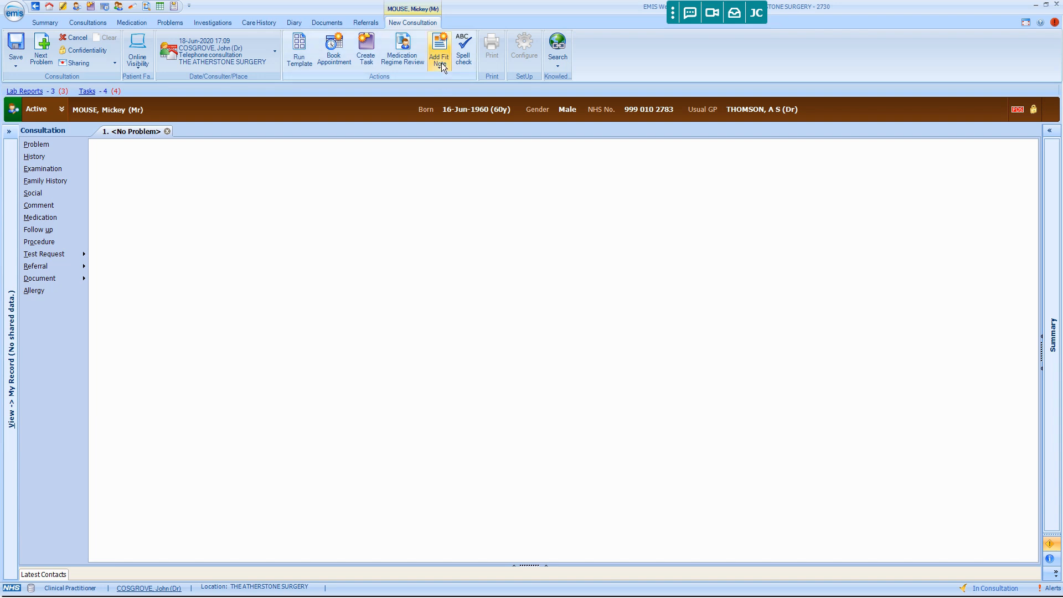
# Step: Begin a New Issue - Not Fit for Work fit note from the Add Fit Note list
pyautogui.click(438, 50)
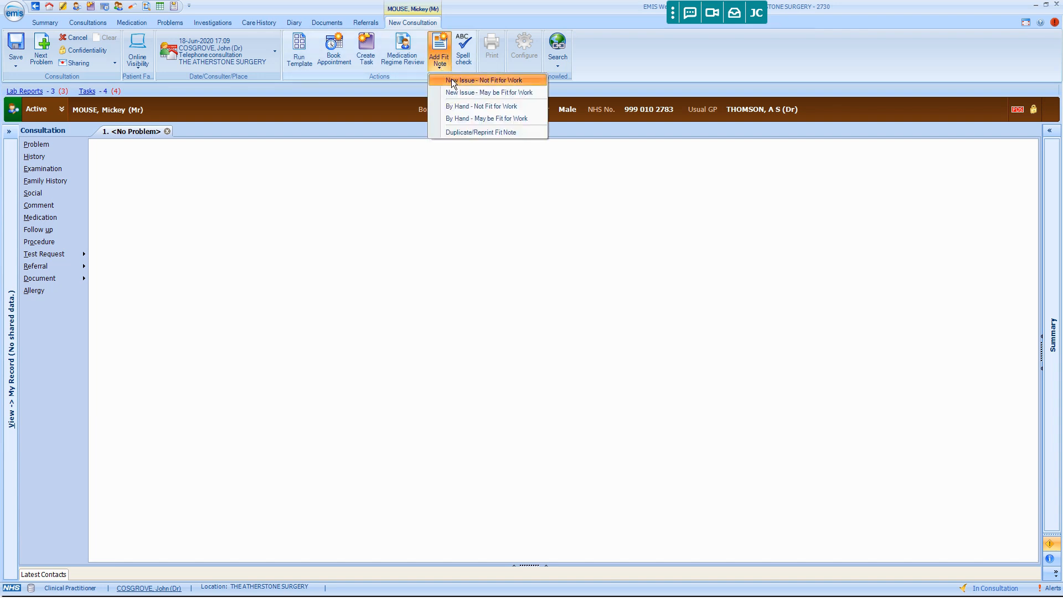
pyautogui.click(485, 80)
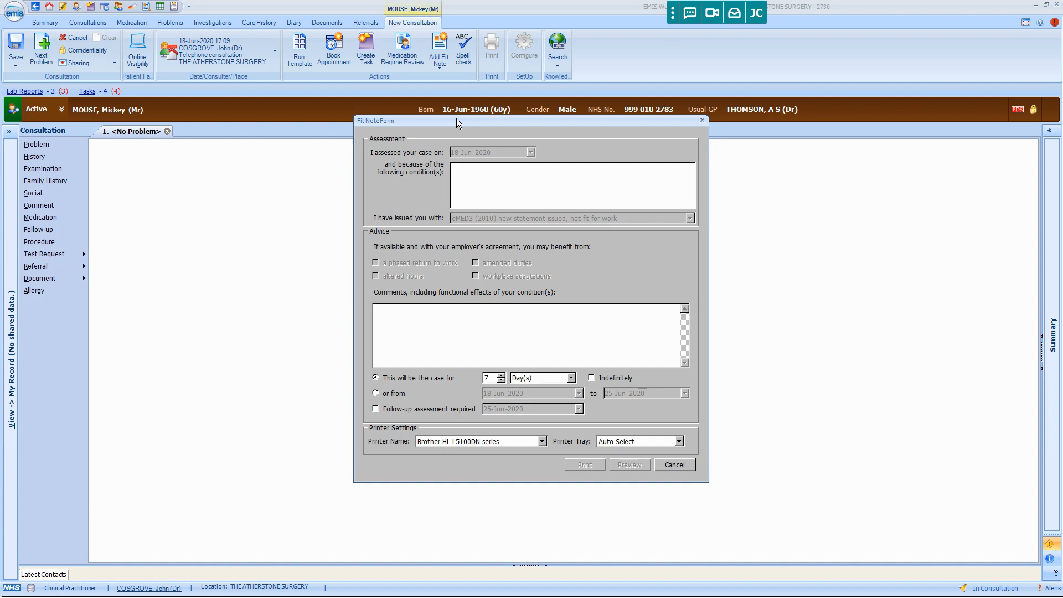
# Step: Enter 'Poisoning by bleach' as the fit note condition
pyautogui.write('Pol')
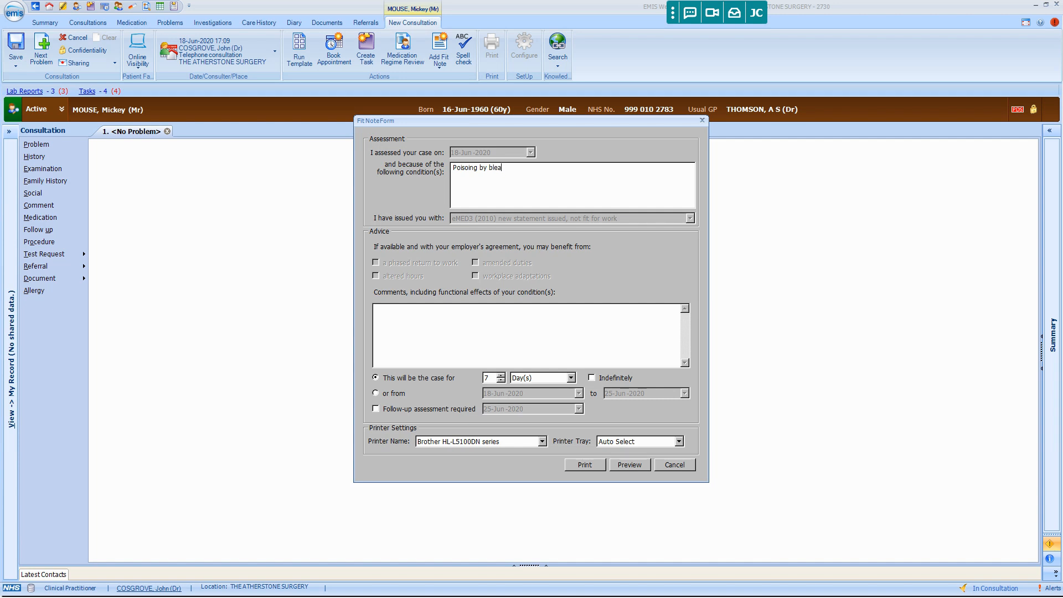
pyautogui.write('ch')
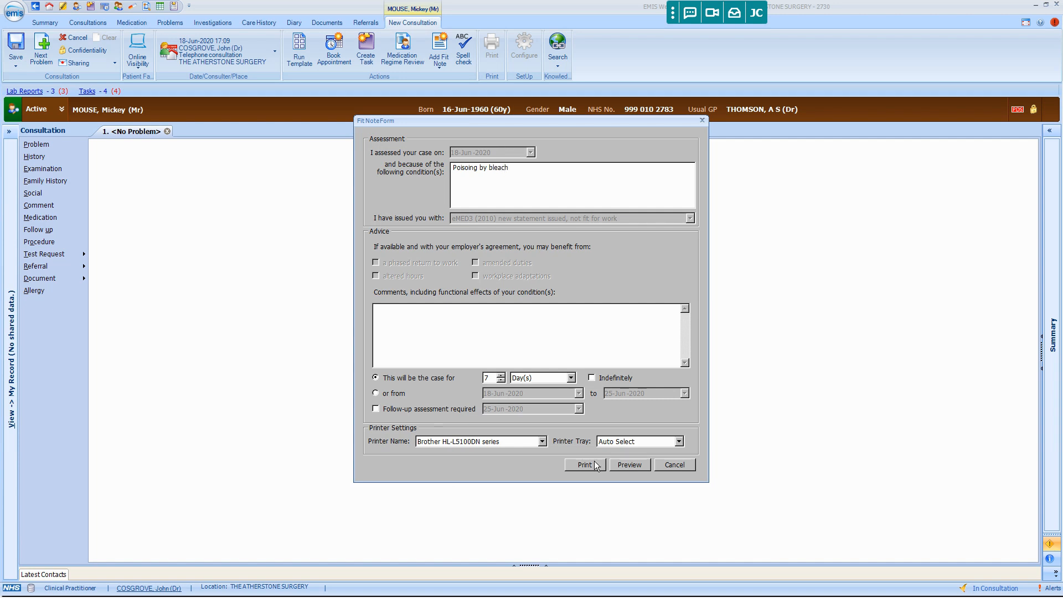
pyautogui.moveTo(371, 448)
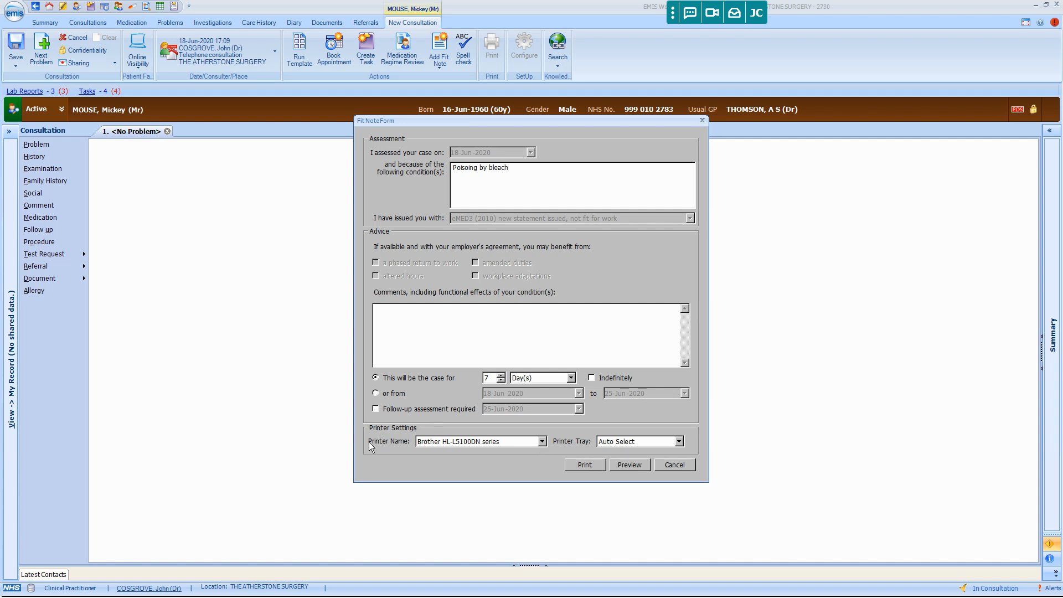
# Step: Print the fit note to the Bullzip PDF Printer, accepting the missing-tray warning
pyautogui.click(543, 440)
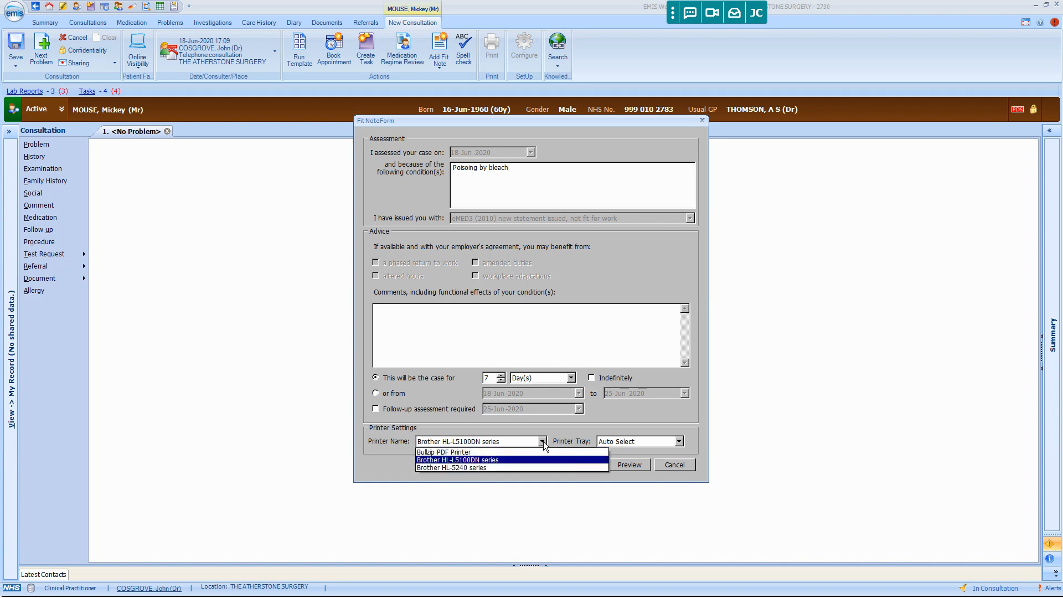
pyautogui.click(449, 452)
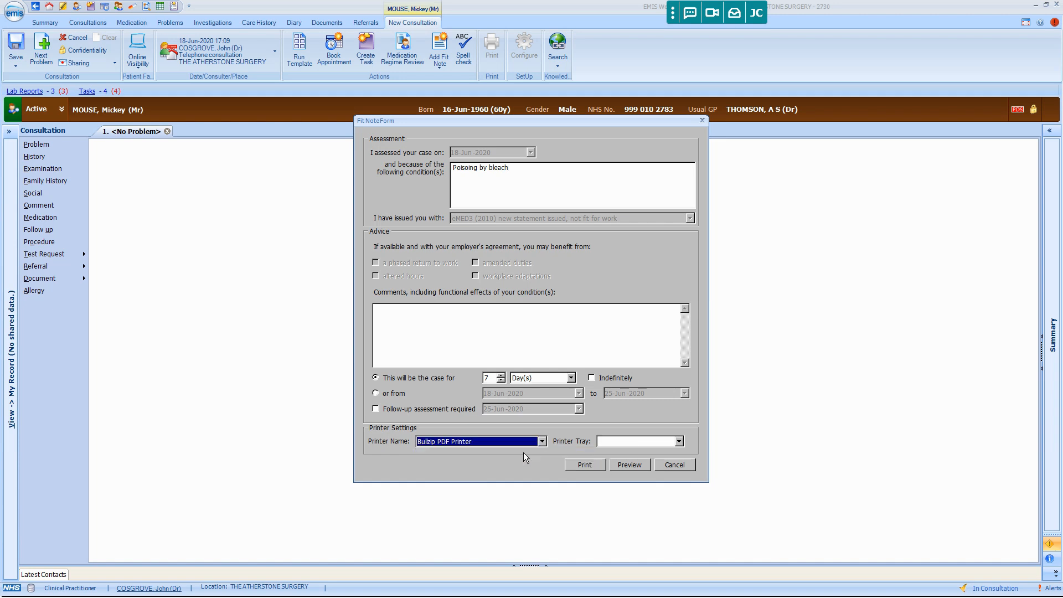
pyautogui.click(585, 464)
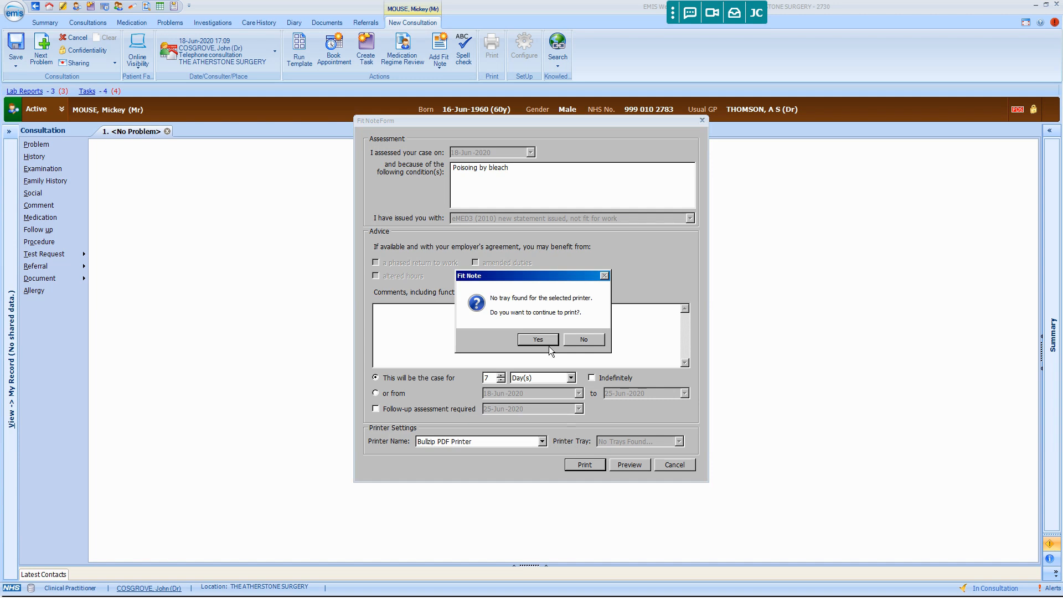
pyautogui.click(584, 340)
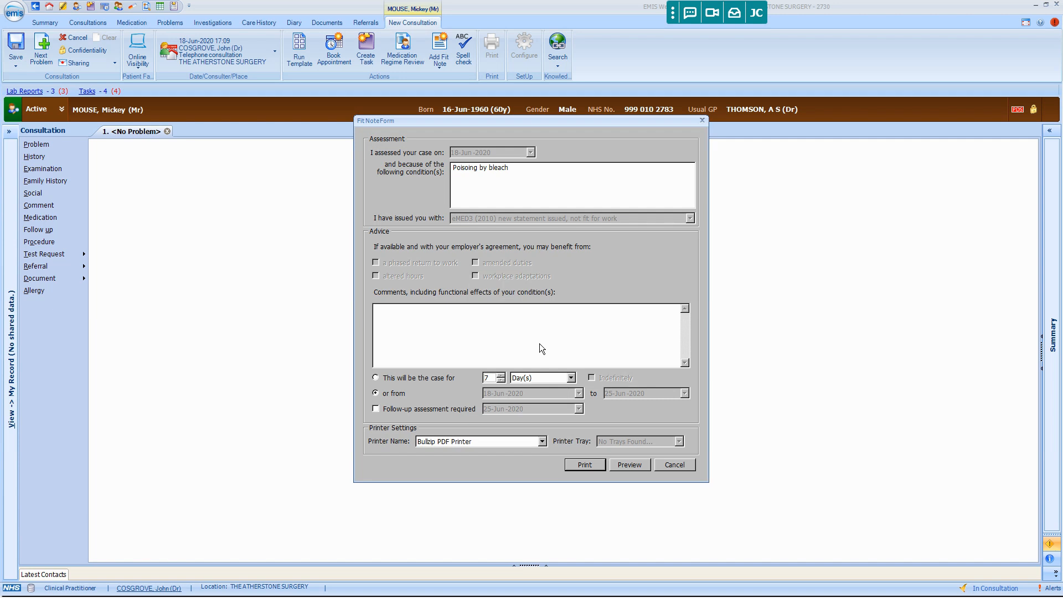
pyautogui.click(674, 464)
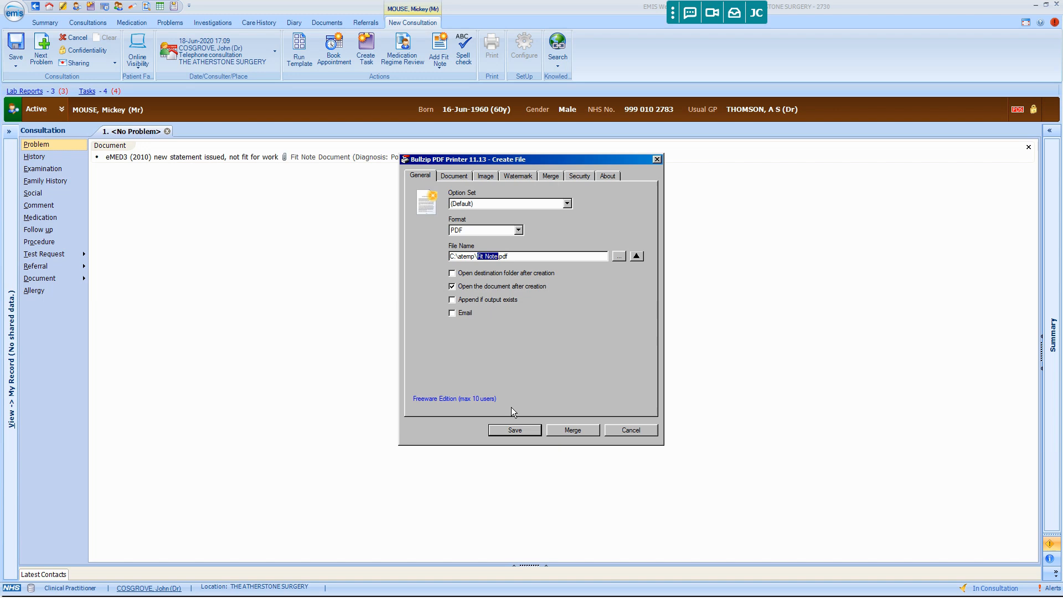
pyautogui.click(514, 430)
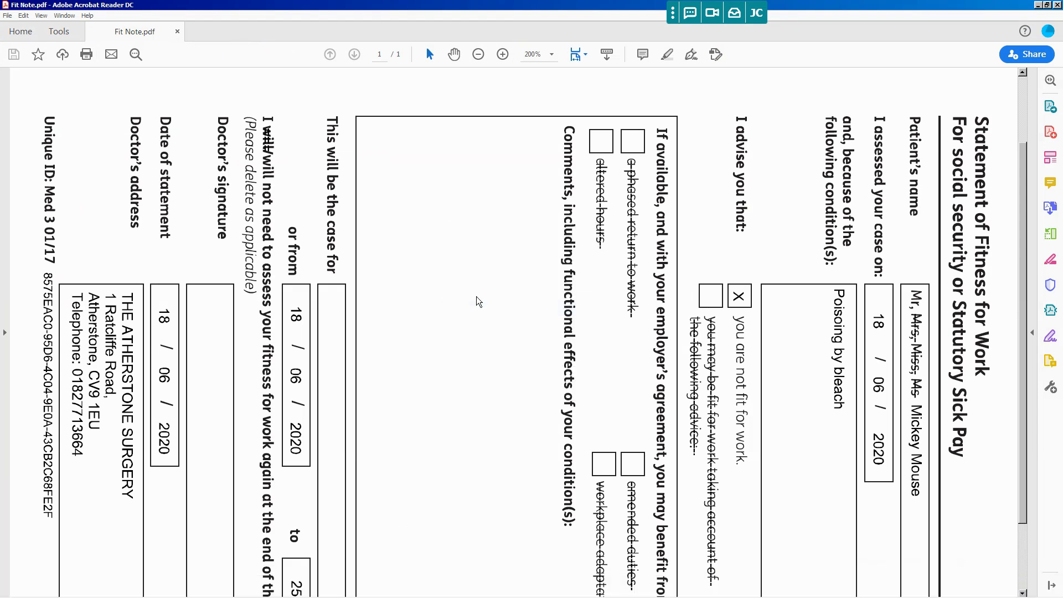
# Step: Rotate the fit note PDF clockwise so it sits upright
pyautogui.rightClick(476, 302)
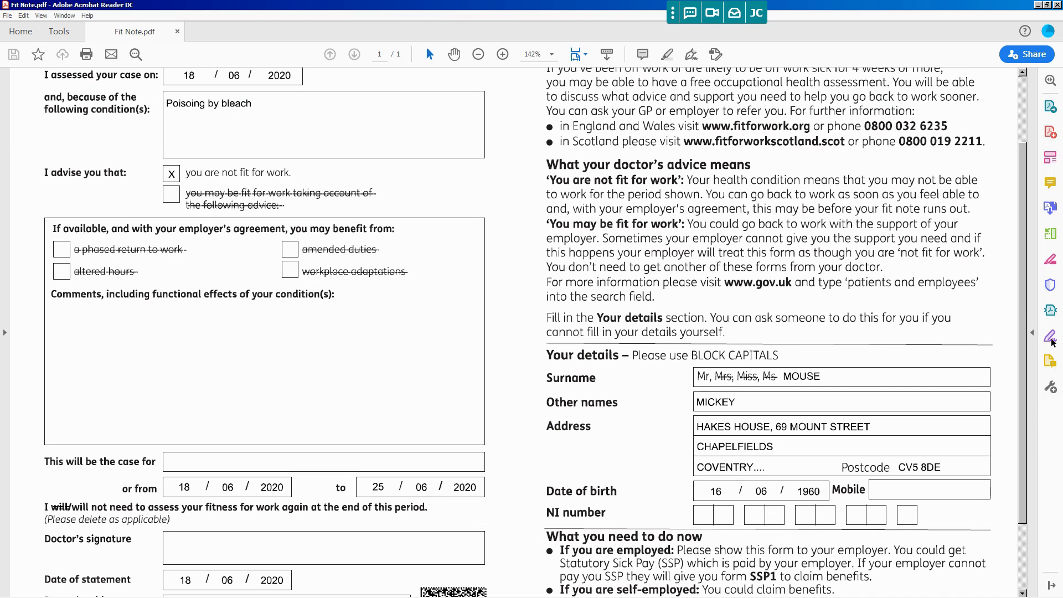
pyautogui.moveTo(1050, 336)
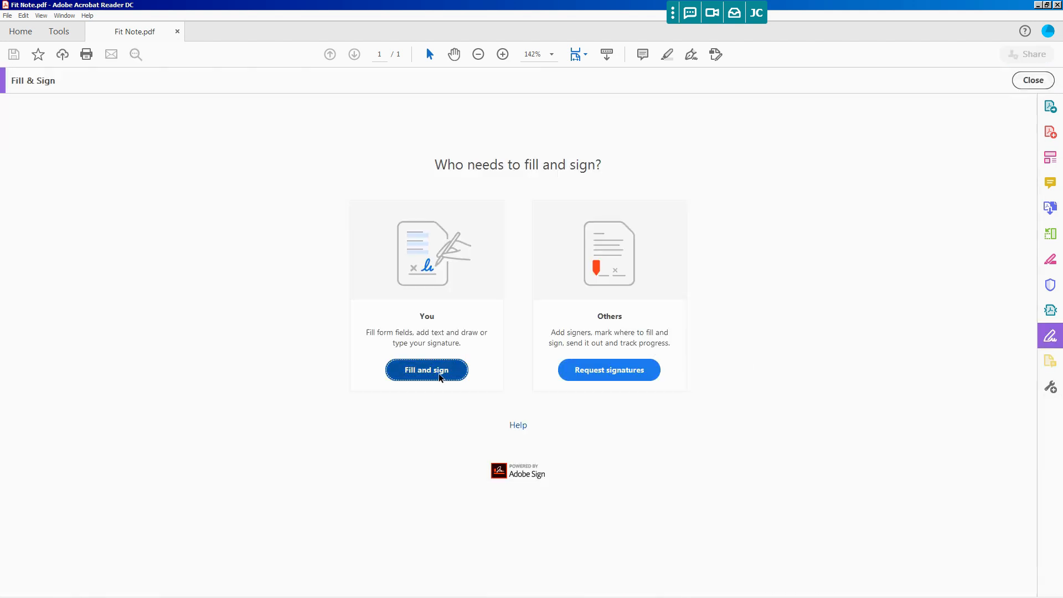
# Step: Place the saved Donald signature in the Doctor's signature box and begin Save As
pyautogui.click(427, 369)
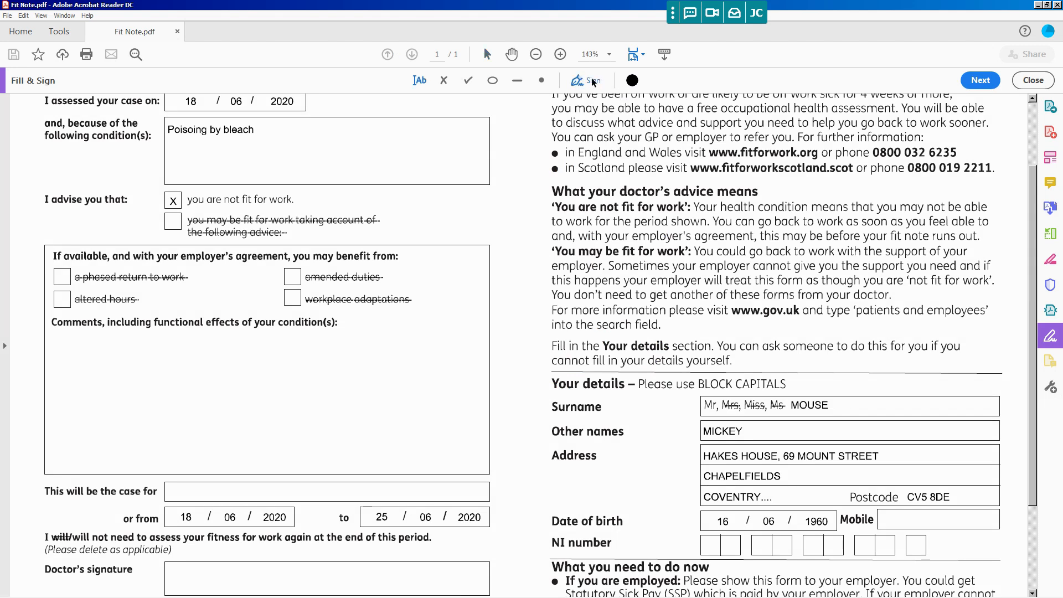
pyautogui.moveTo(592, 80)
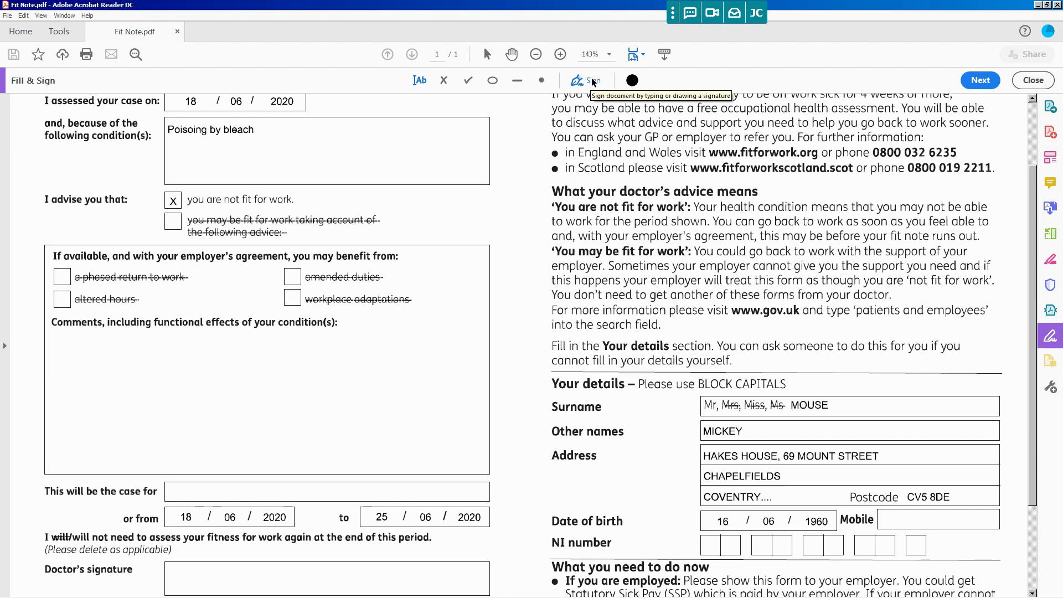
pyautogui.click(584, 80)
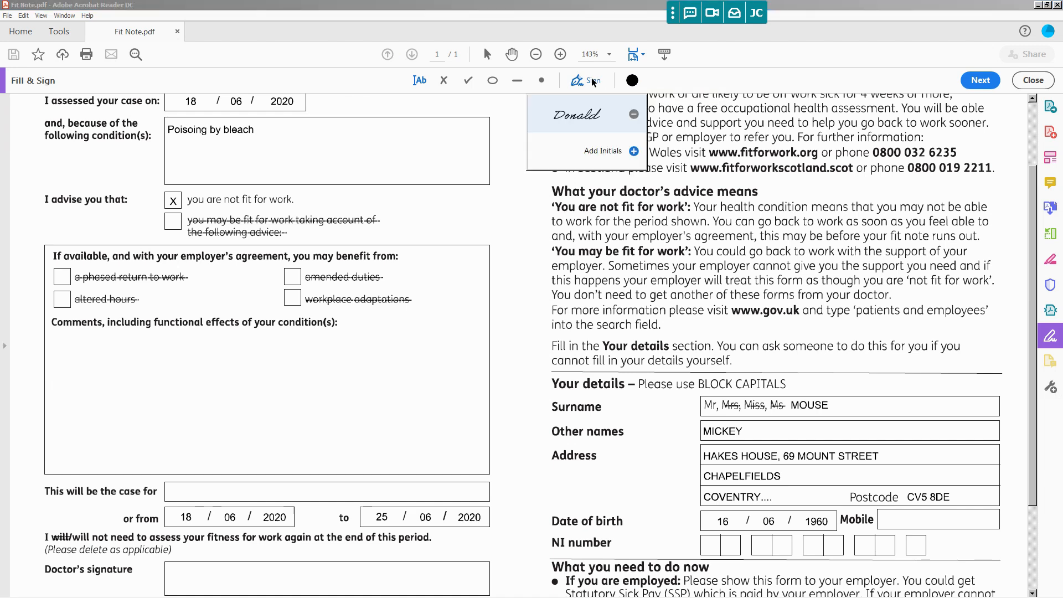
pyautogui.moveTo(590, 102)
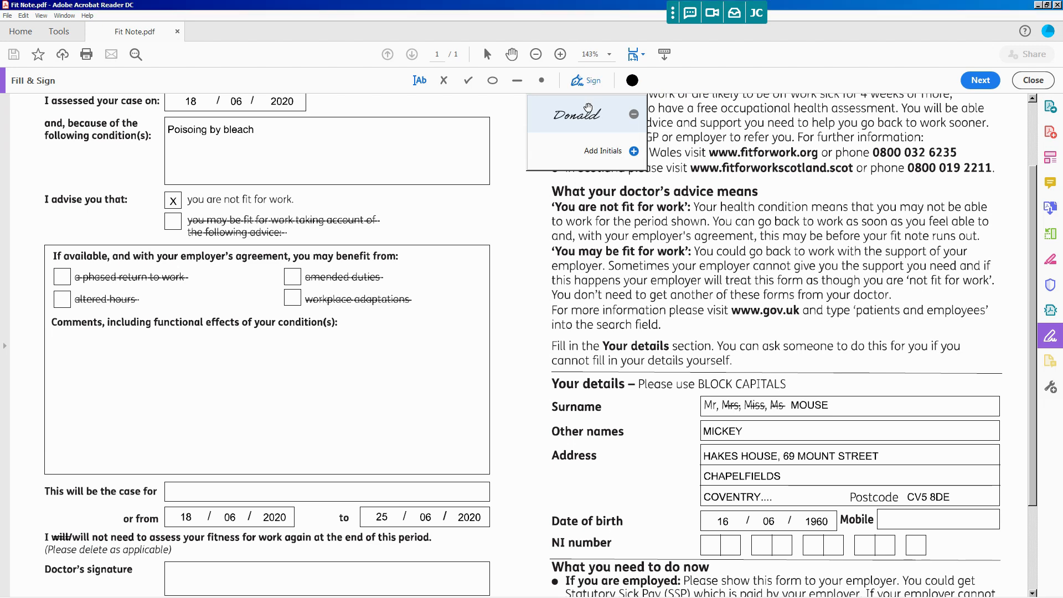
pyautogui.click(226, 585)
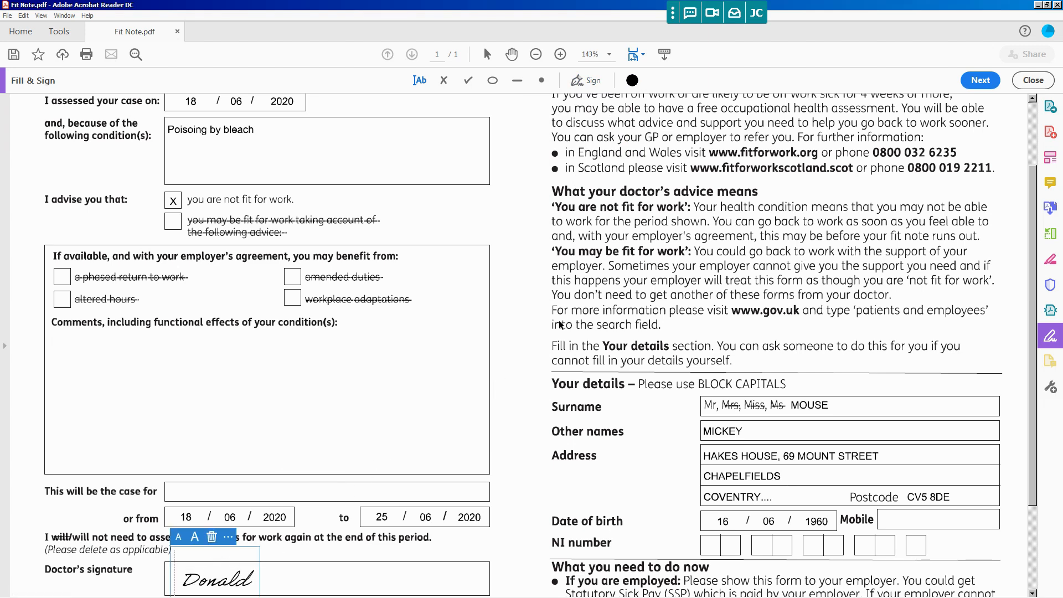
pyautogui.scroll(-3)
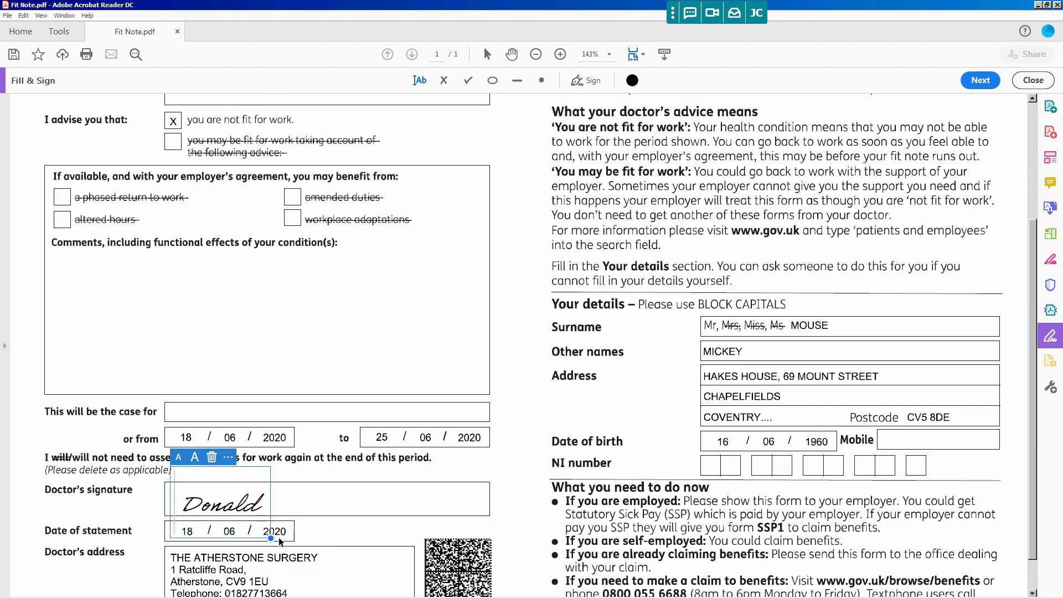
pyautogui.moveTo(193, 198)
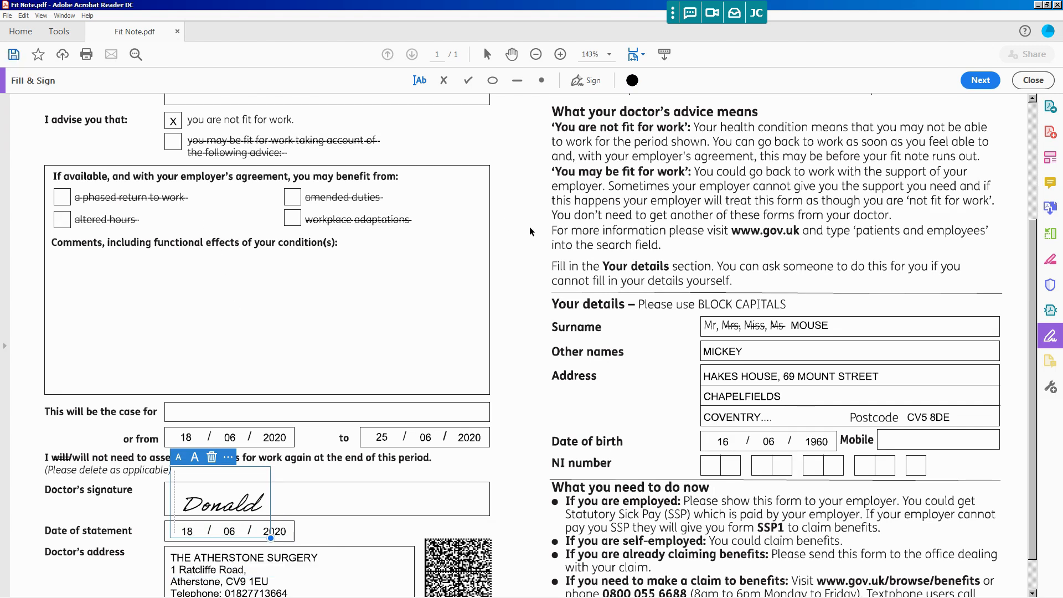
pyautogui.click(13, 54)
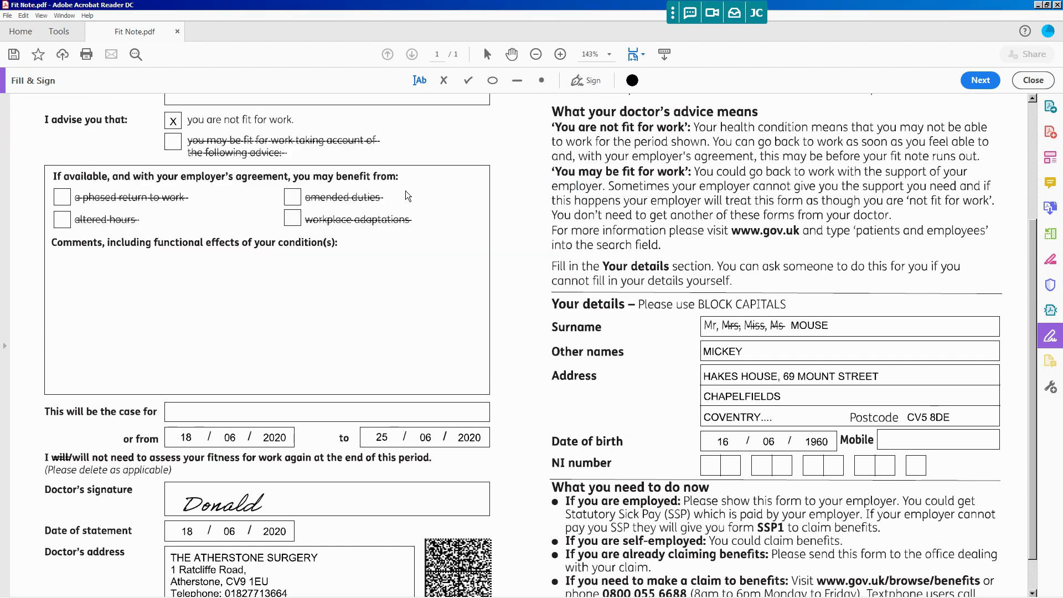
pyautogui.click(14, 55)
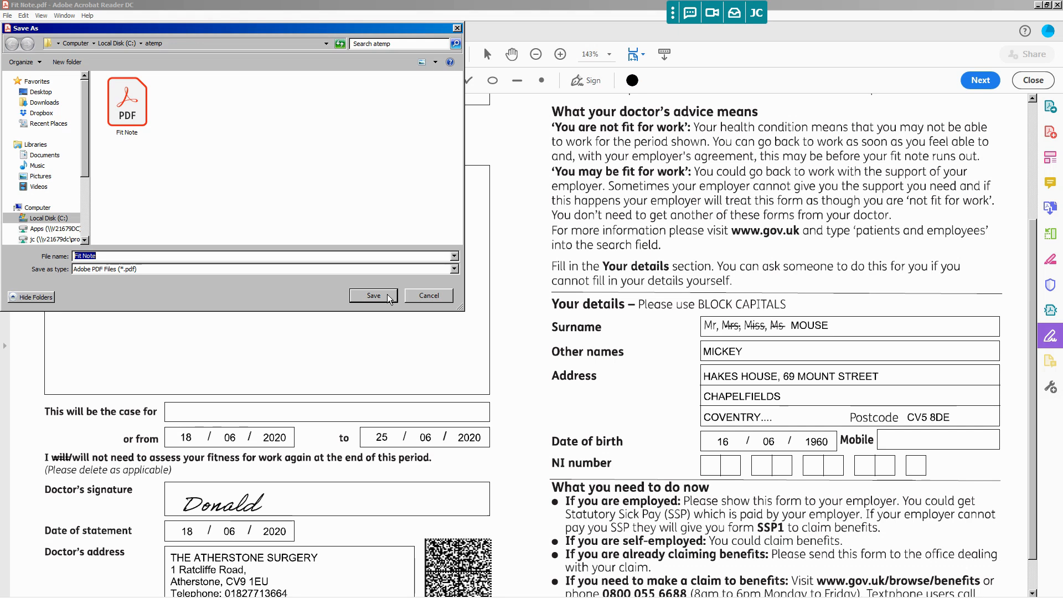
# Step: Save the signed form as Fit Note in the atemp folder
pyautogui.click(373, 294)
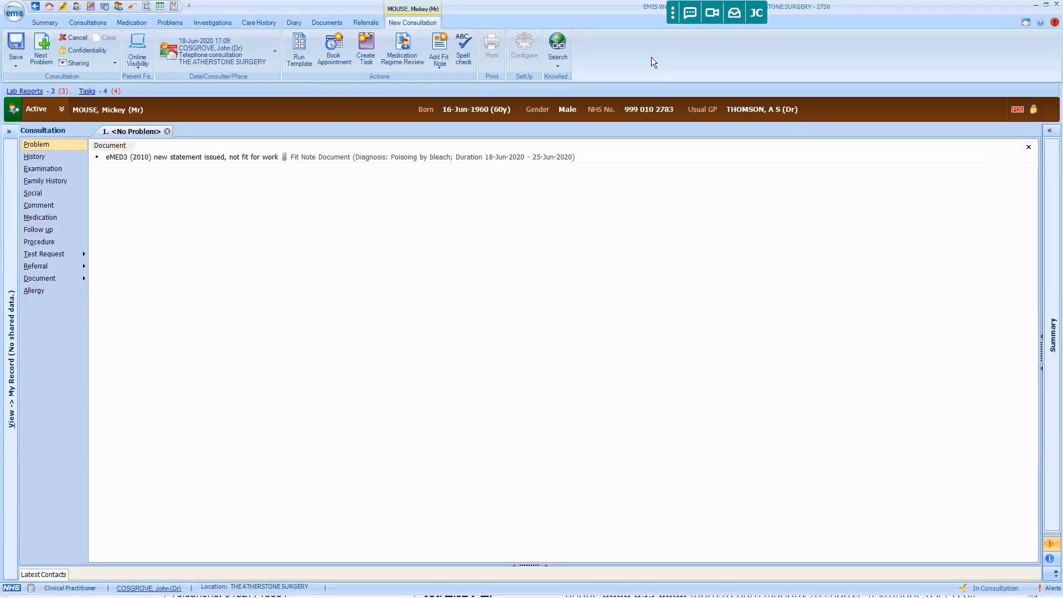
pyautogui.moveTo(665, 58)
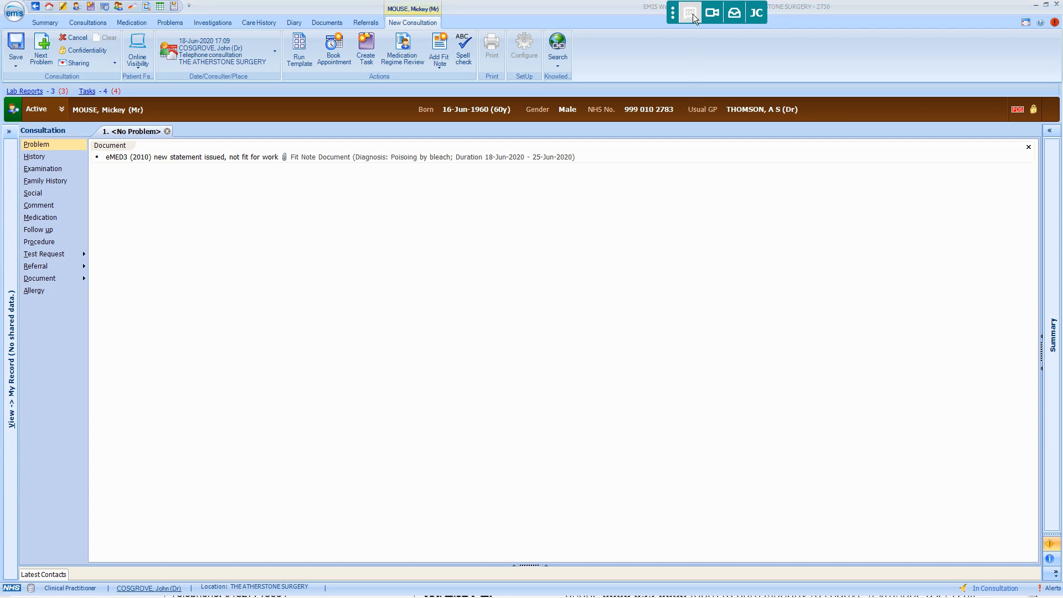
# Step: Start an accuRx Message Patient text to Mickey Mouse from the consultation
pyautogui.click(687, 12)
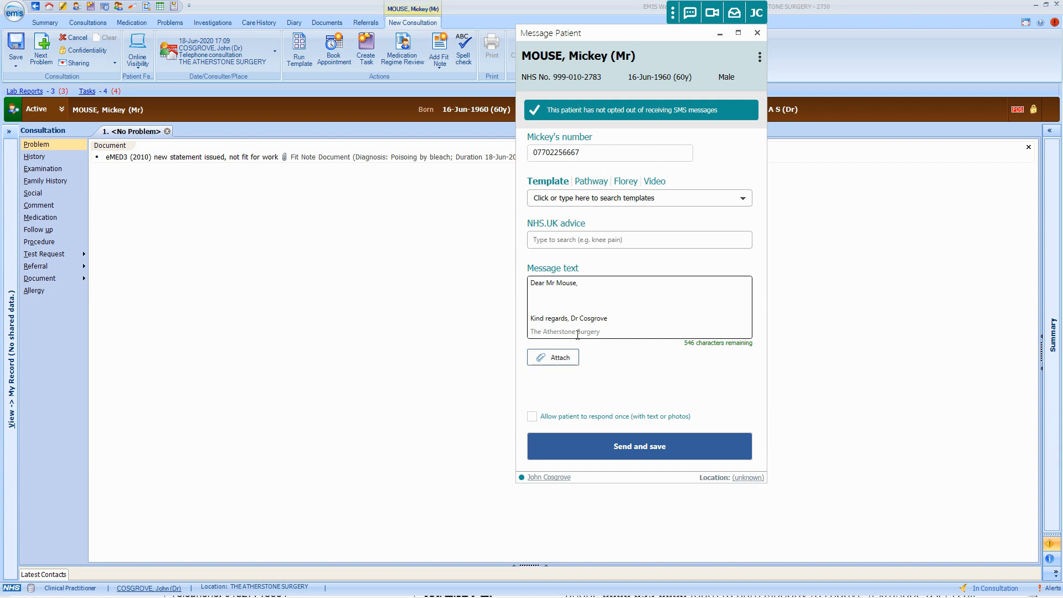
# Step: Attach Fit Note.pdf from the atemp folder via From Desktop
pyautogui.click(553, 356)
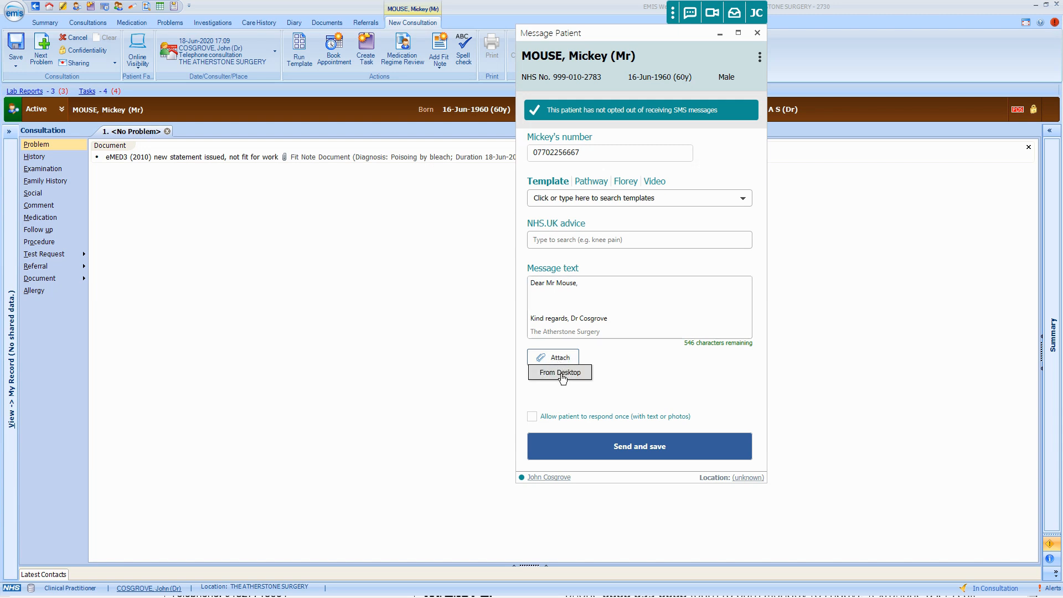
pyautogui.click(559, 372)
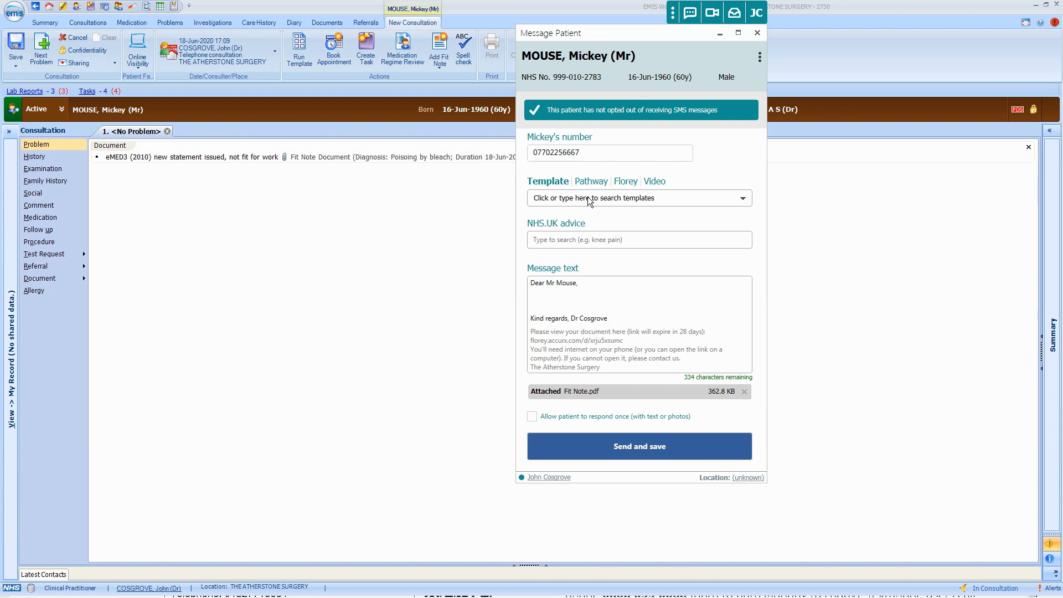
# Step: Apply the Fit note template, leave patient reply off, and send and save the message
pyautogui.click(638, 197)
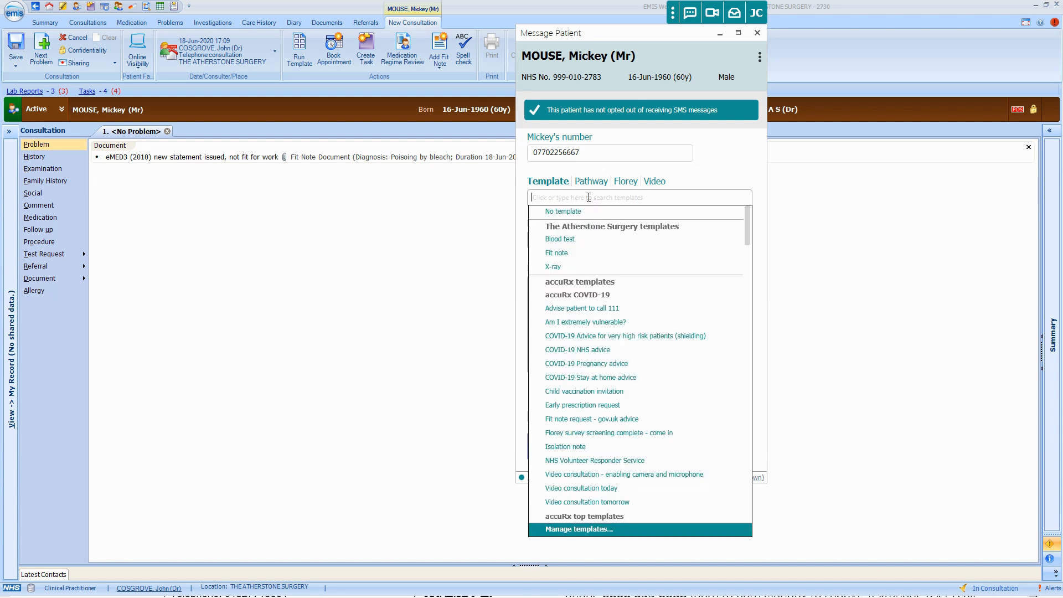
pyautogui.moveTo(580, 255)
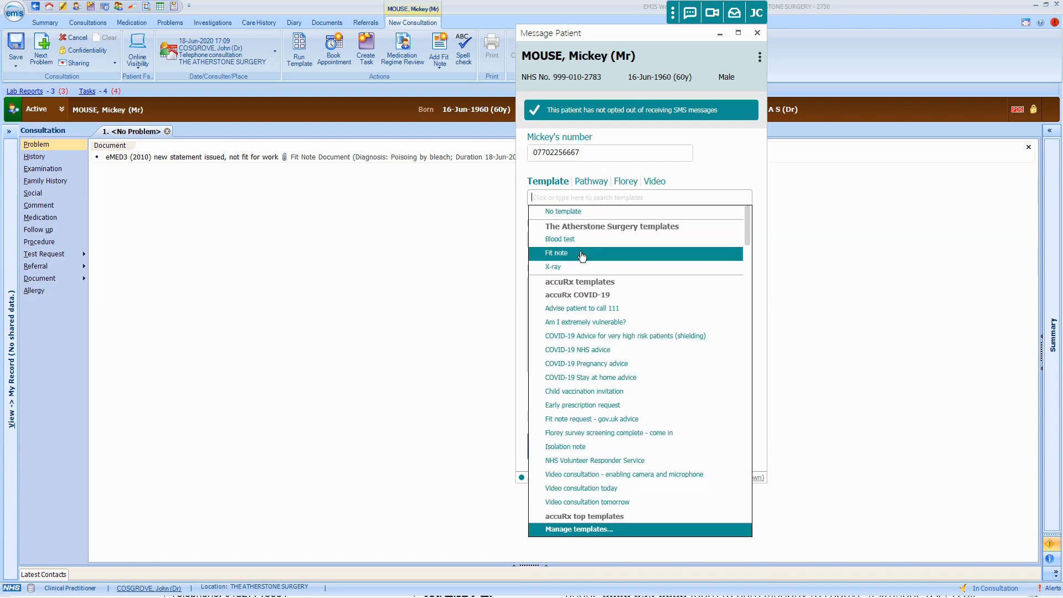
pyautogui.click(555, 252)
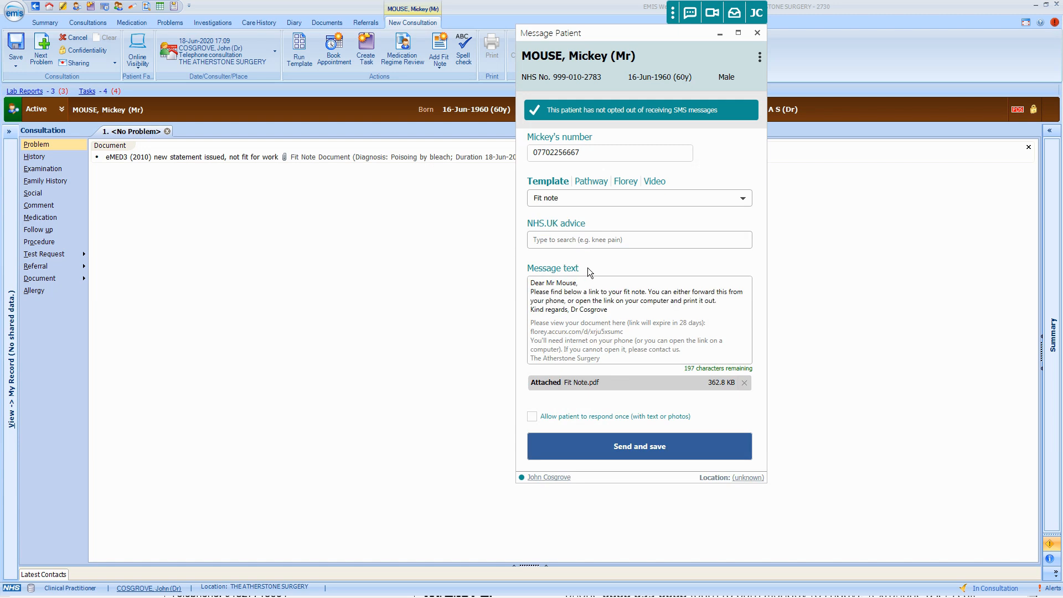
pyautogui.moveTo(588, 281)
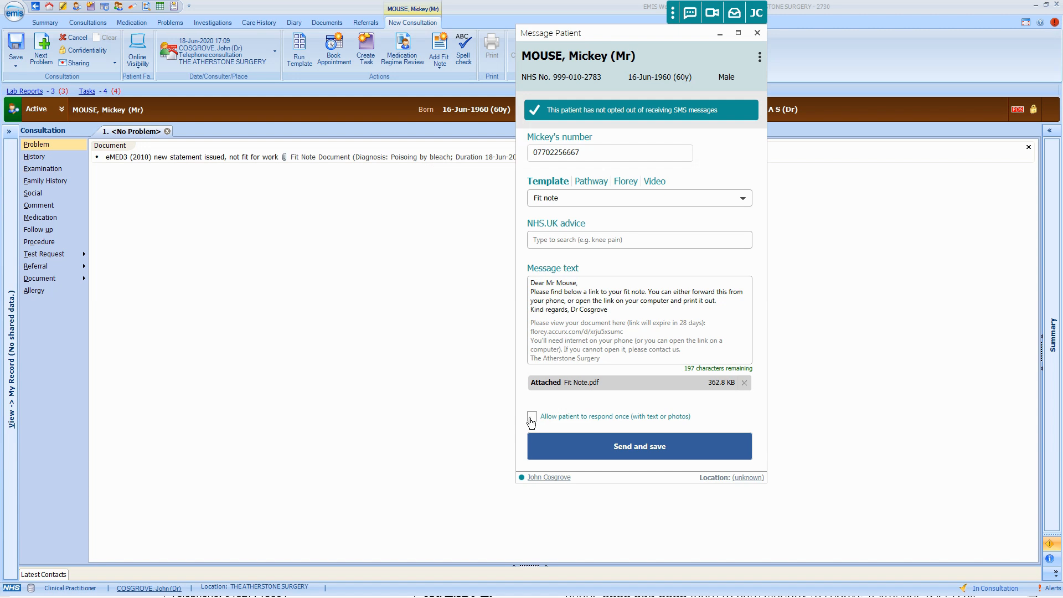
pyautogui.click(532, 417)
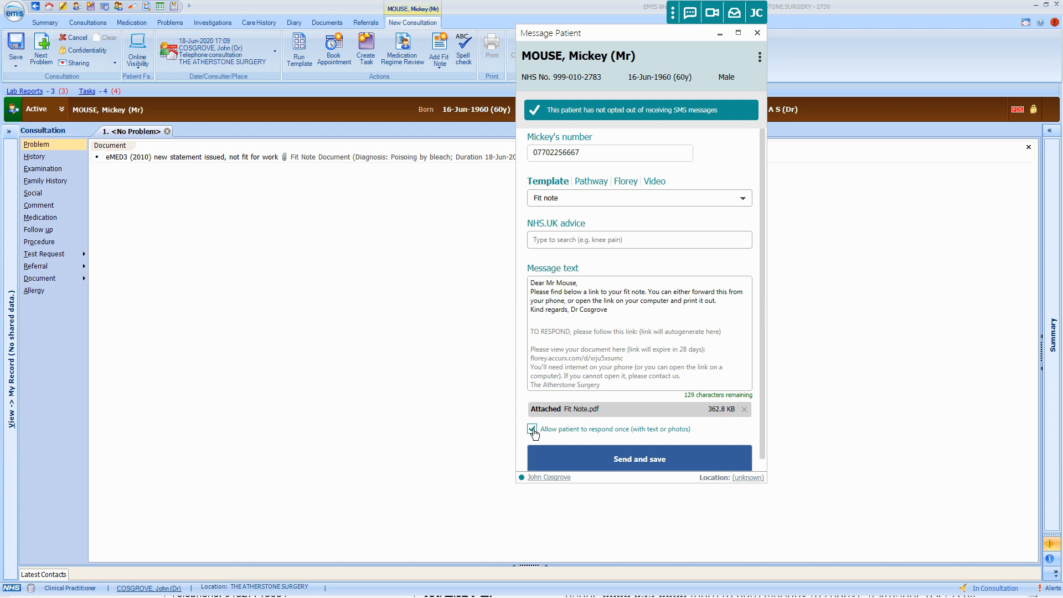
pyautogui.click(531, 430)
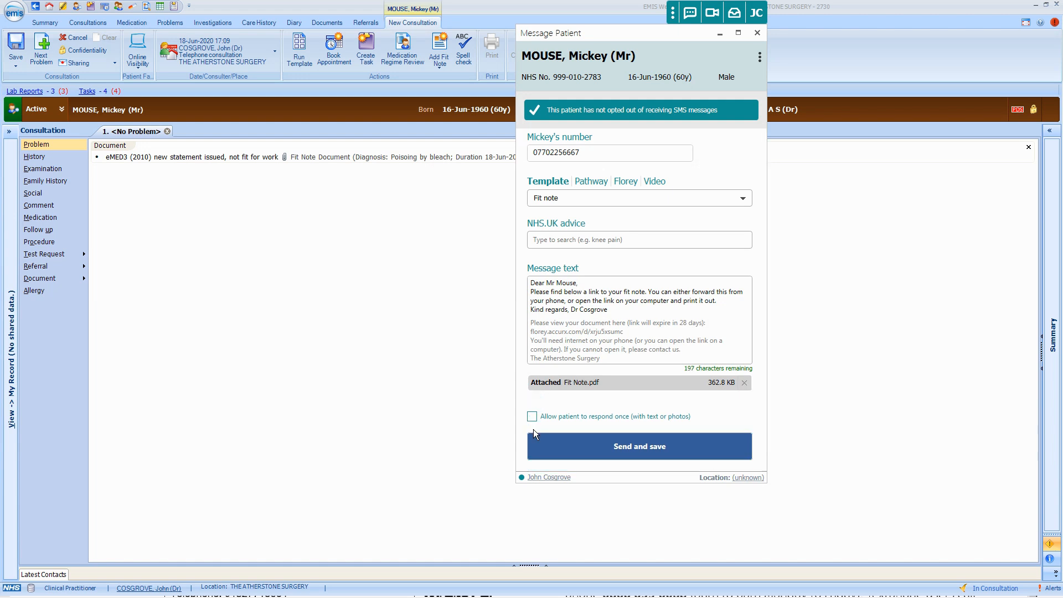
pyautogui.click(637, 446)
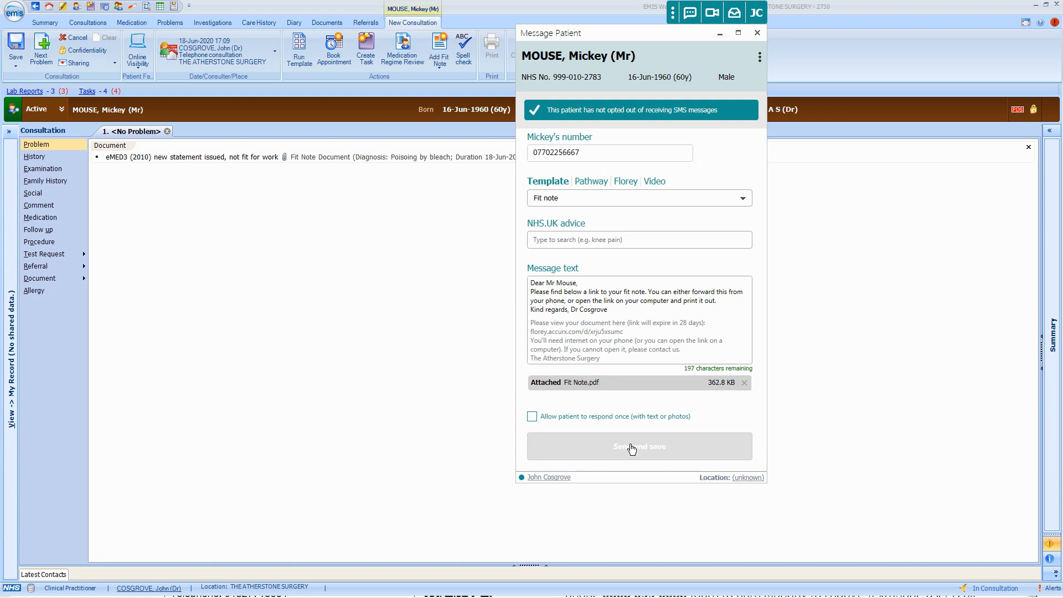